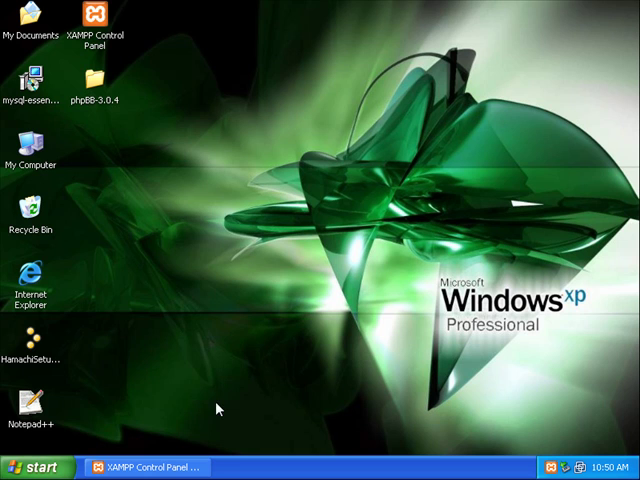
mouse_move(160, 180)
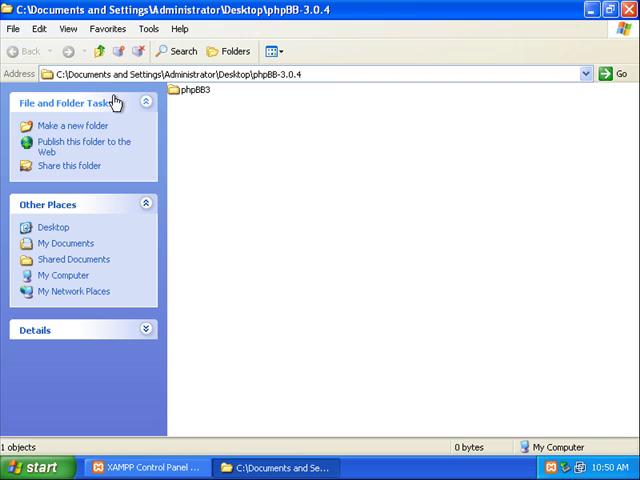
mouse_move(214, 100)
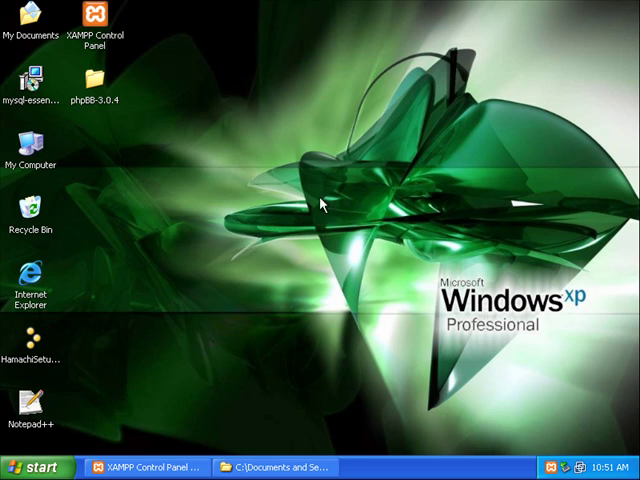
mouse_move(32, 128)
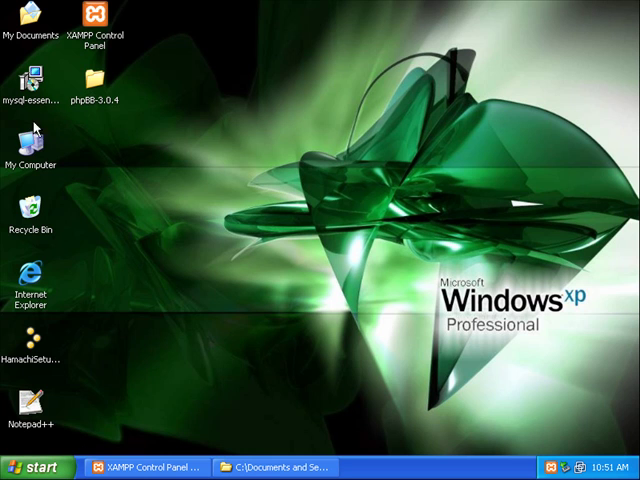
mouse_move(38, 172)
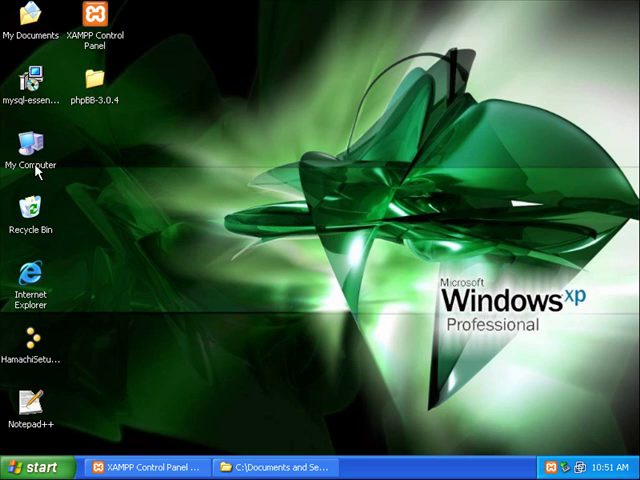
- Browse from My Computer into C:\xampp\htdocs and place the phpBB3 folder there
double_click(38, 150)
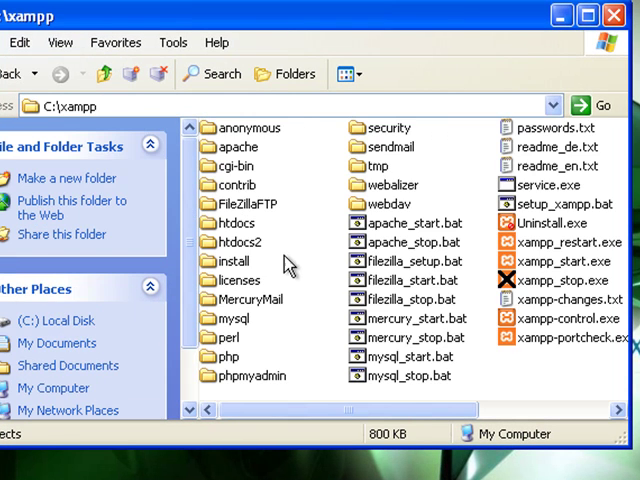
double_click(236, 224)
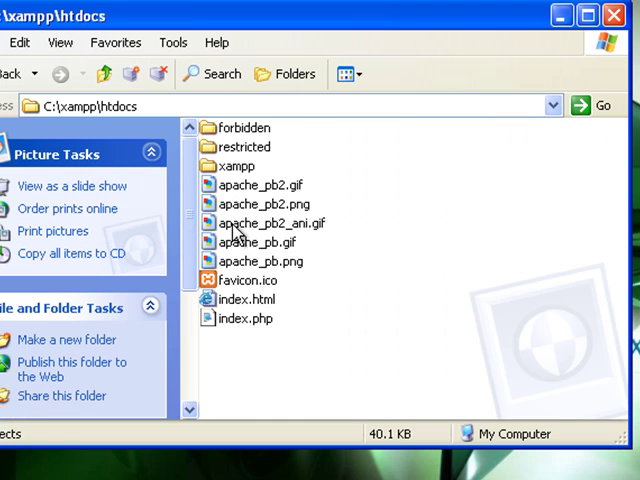
mouse_move(338, 380)
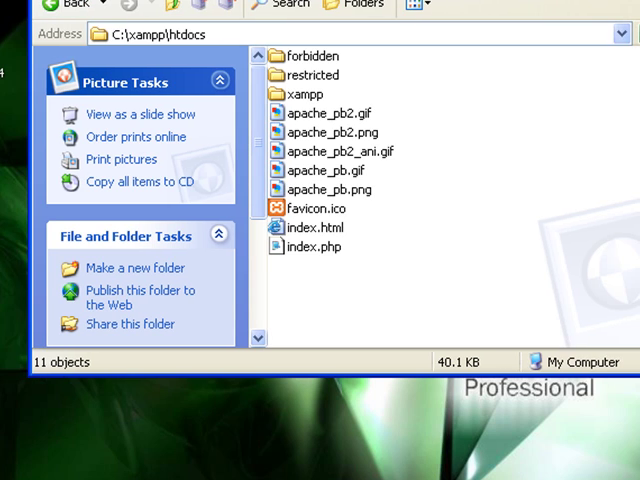
mouse_move(514, 208)
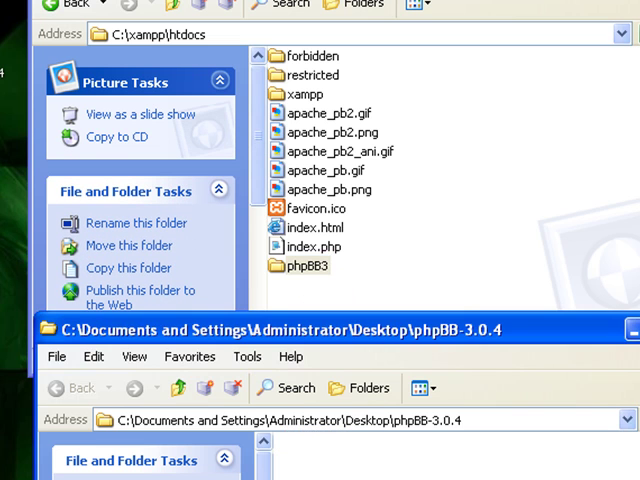
left_click(306, 266)
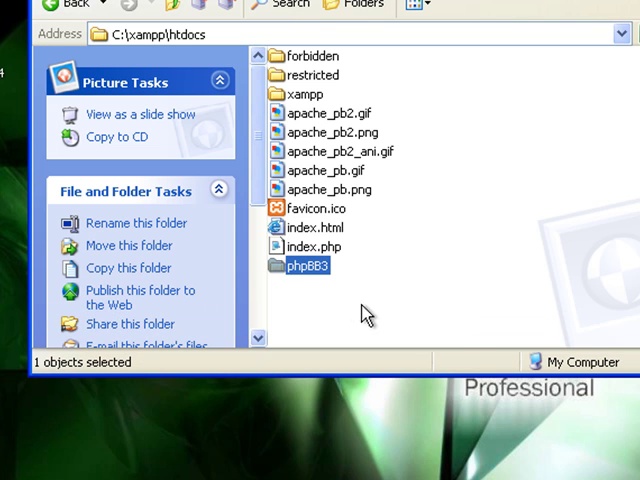
mouse_move(364, 316)
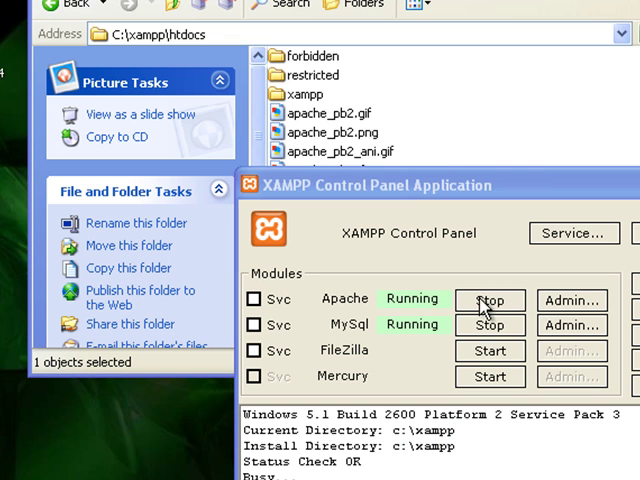
mouse_move(362, 340)
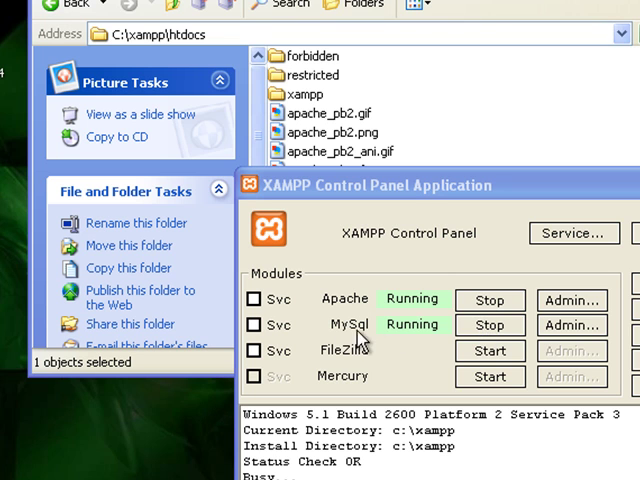
mouse_move(378, 336)
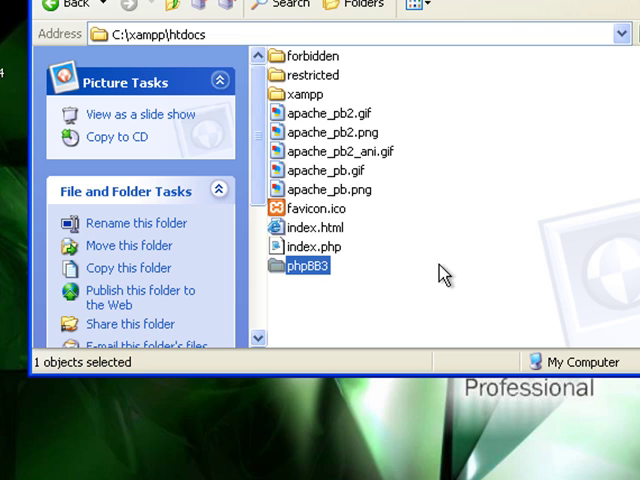
mouse_move(444, 276)
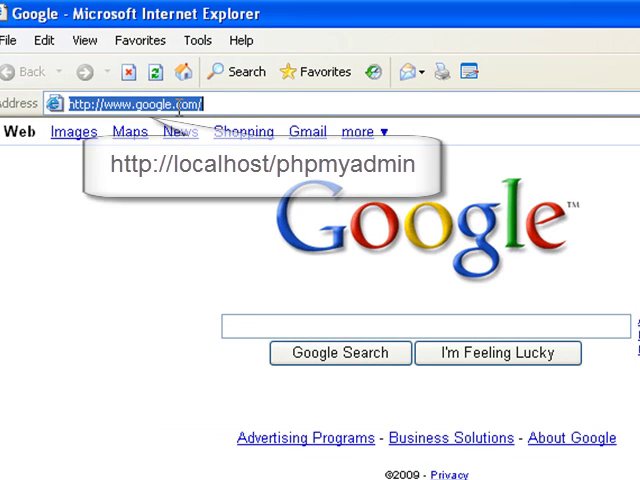
- Go to localhost/phpmyadmin and log in with the root account
type("localhost/phpmy")
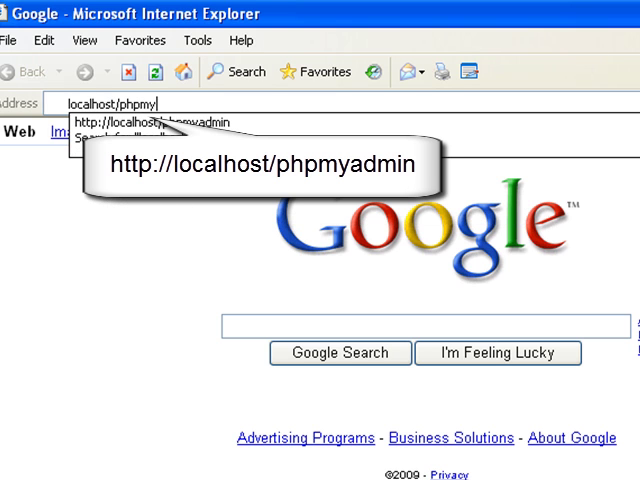
left_click(150, 120)
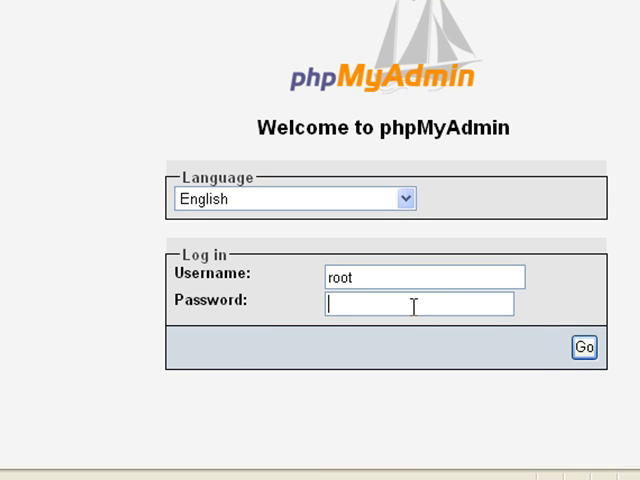
left_click(584, 348)
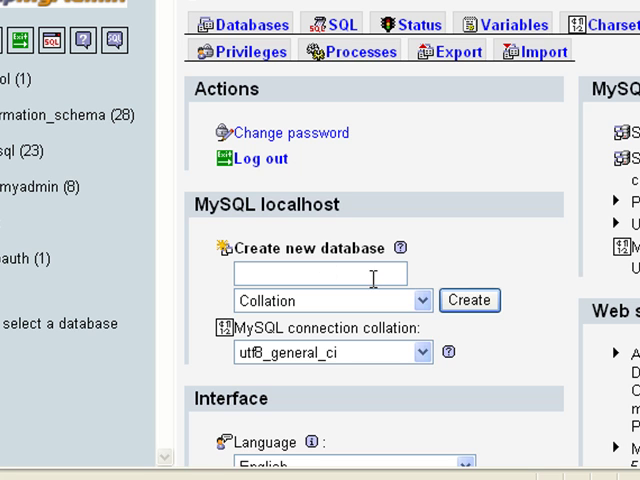
- Create a new empty database named phpbb3
type("ph")
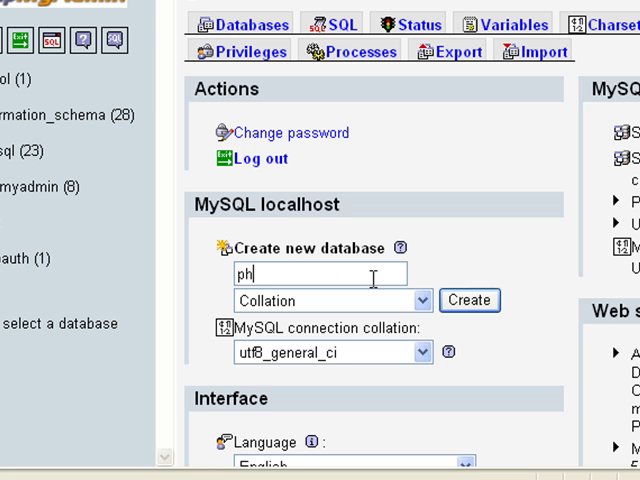
type("bb")
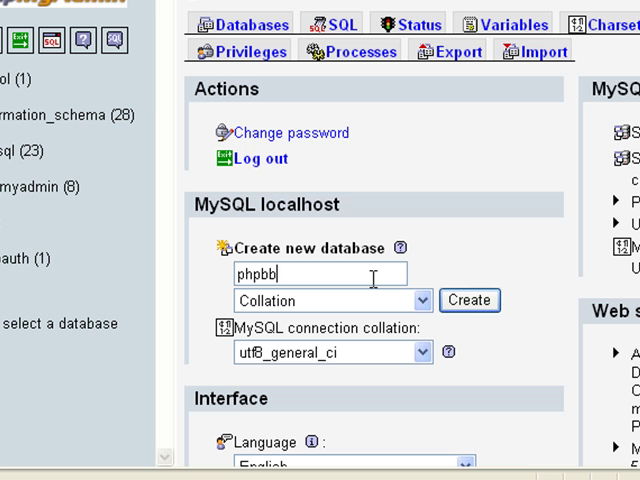
type("3")
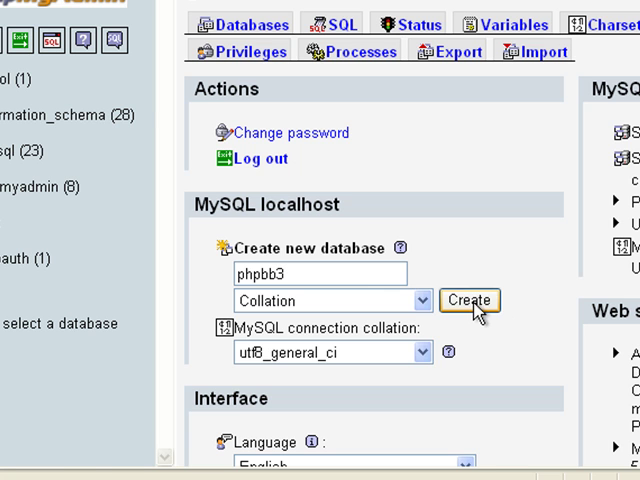
left_click(468, 300)
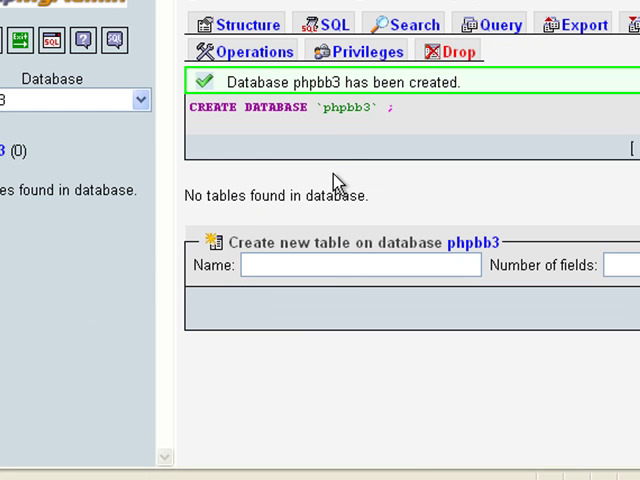
mouse_move(444, 136)
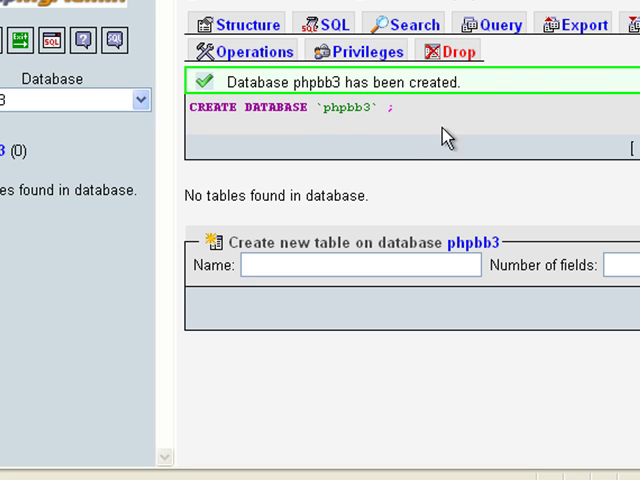
mouse_move(576, 144)
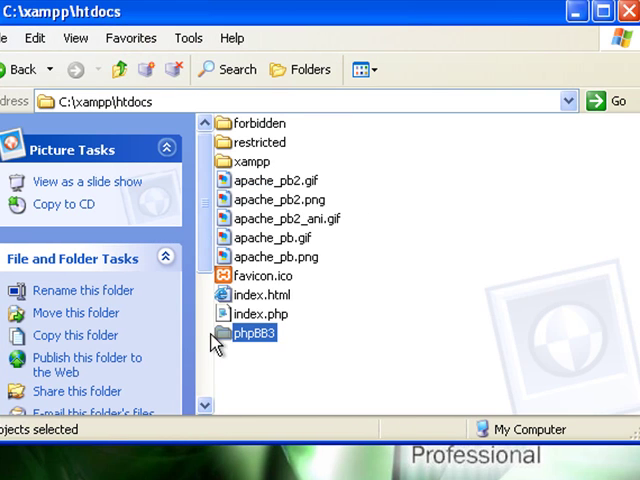
- Look inside C:\xampp\htdocs\phpBB3, selecting config.php among its files
double_click(252, 332)
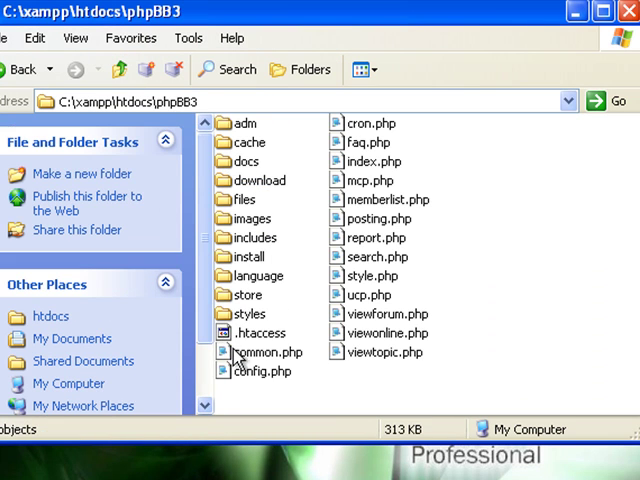
mouse_move(248, 352)
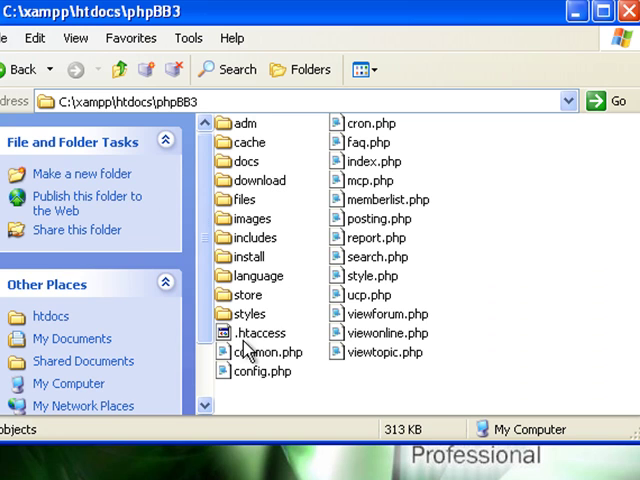
left_click(260, 332)
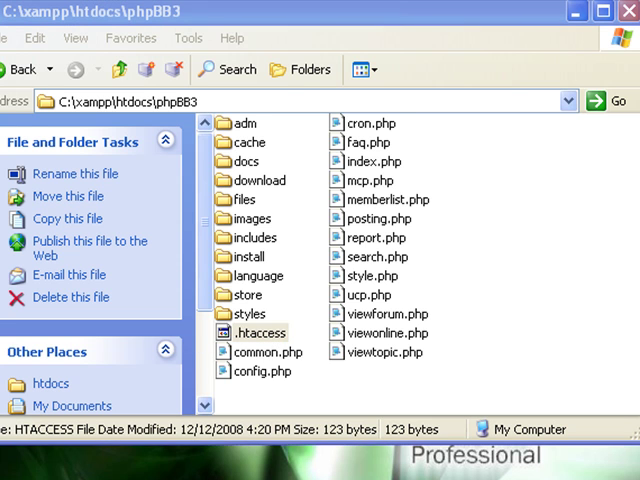
left_click(400, 370)
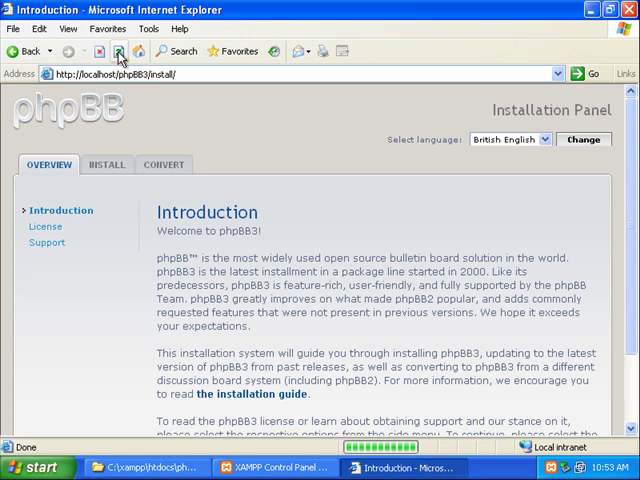
mouse_move(138, 52)
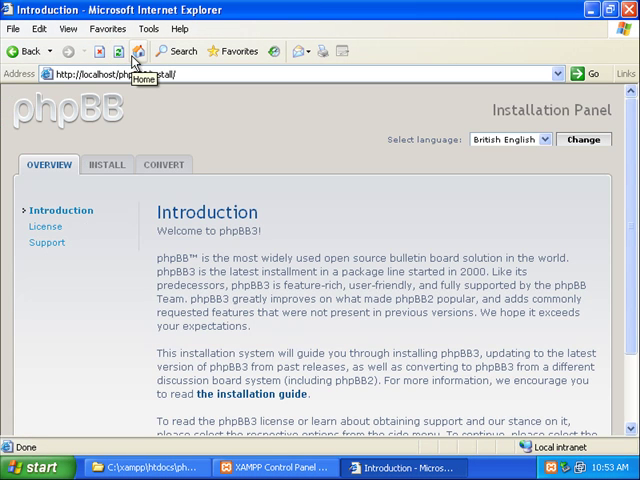
mouse_move(122, 208)
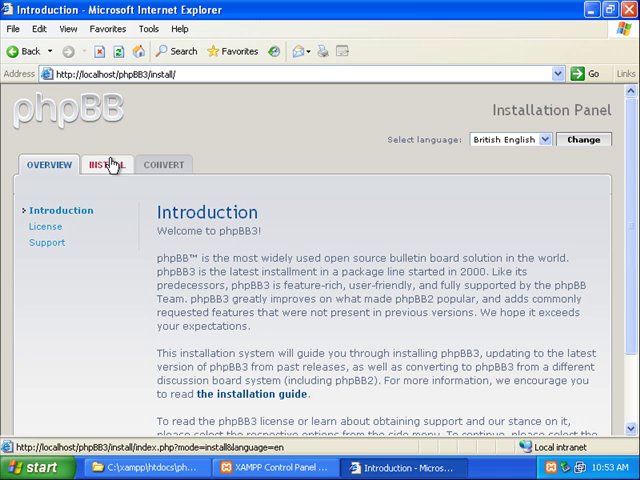
- Start the phpBB installation walkthrough from the INSTALL introduction page
left_click(106, 164)
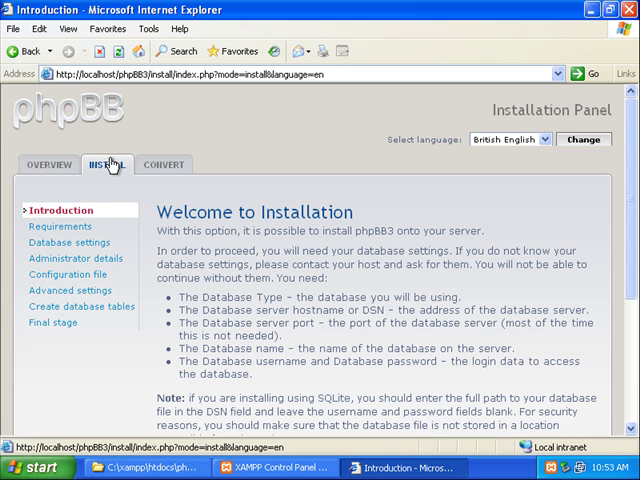
scroll("down", 3)
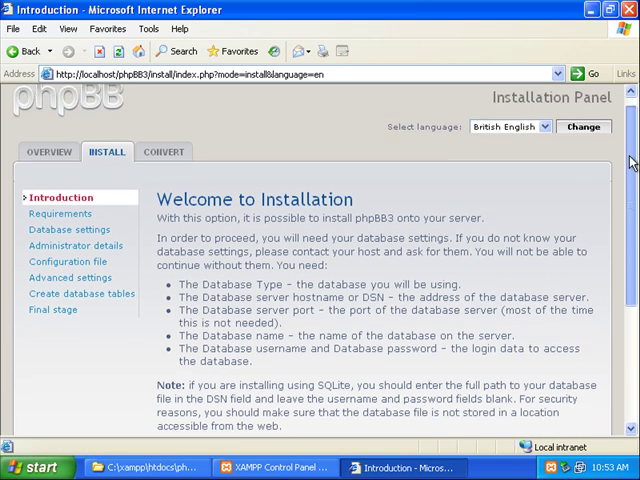
scroll("down", 3)
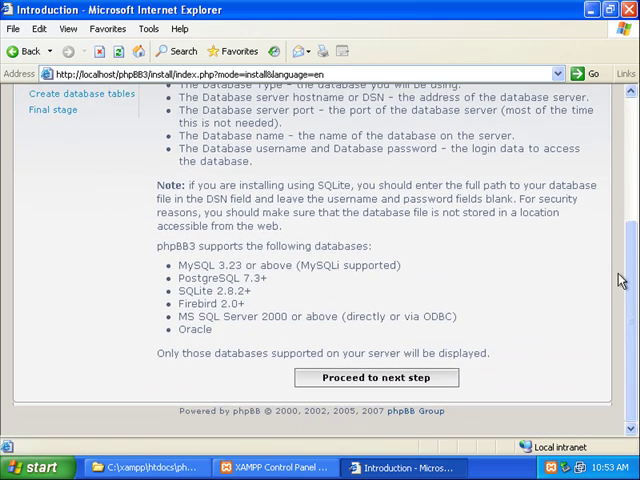
left_click(378, 378)
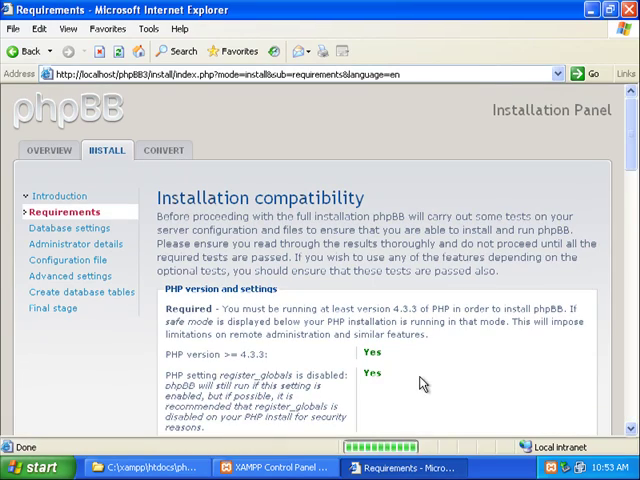
- Review the passed requirements check and start the install
scroll("down", 3)
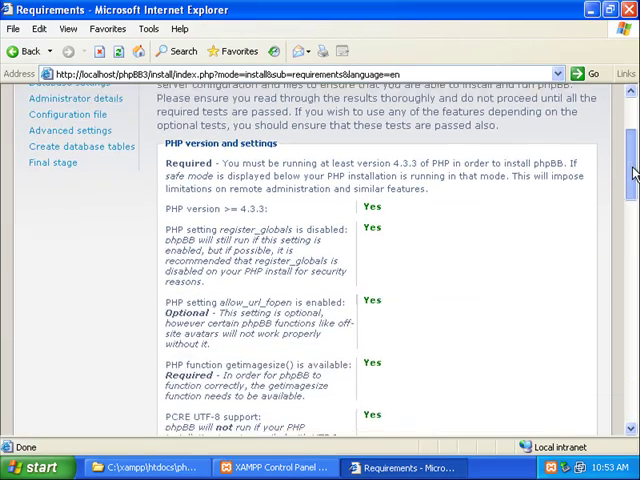
scroll("down", 3)
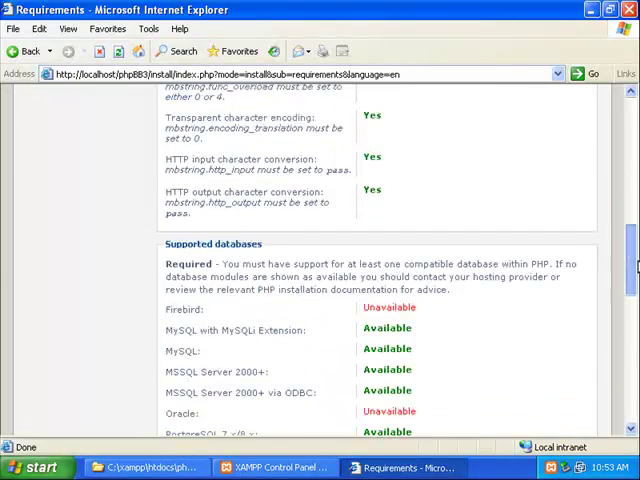
scroll("down", 3)
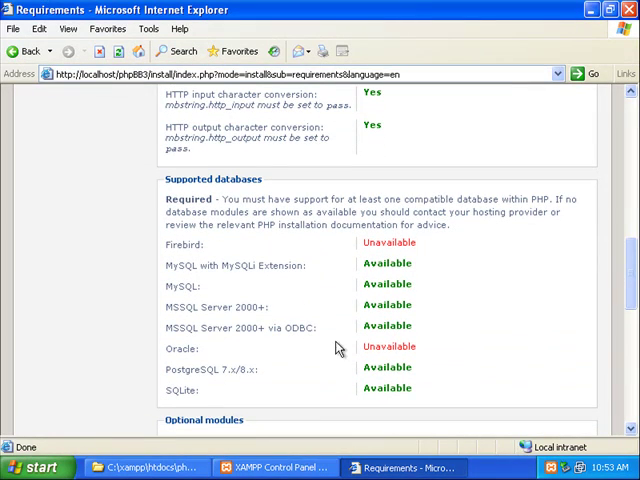
scroll("down", 3)
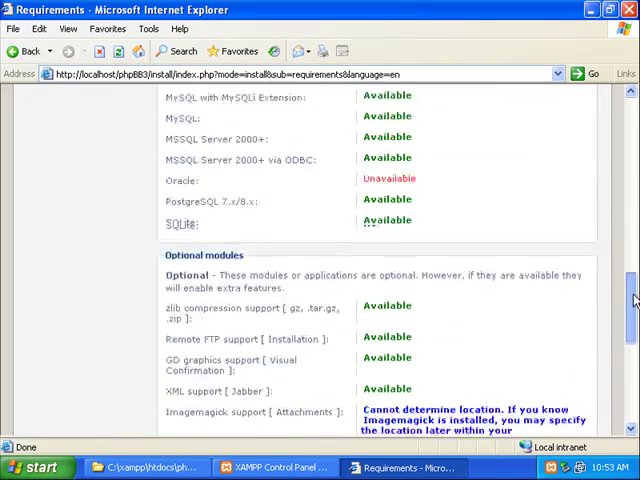
scroll("down", 3)
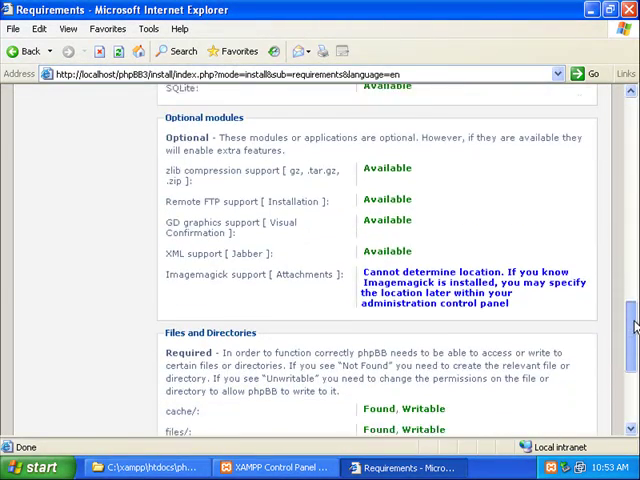
scroll("down", 3)
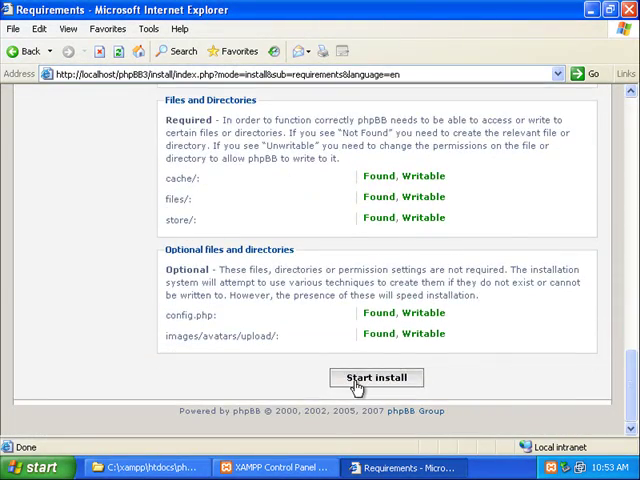
left_click(376, 376)
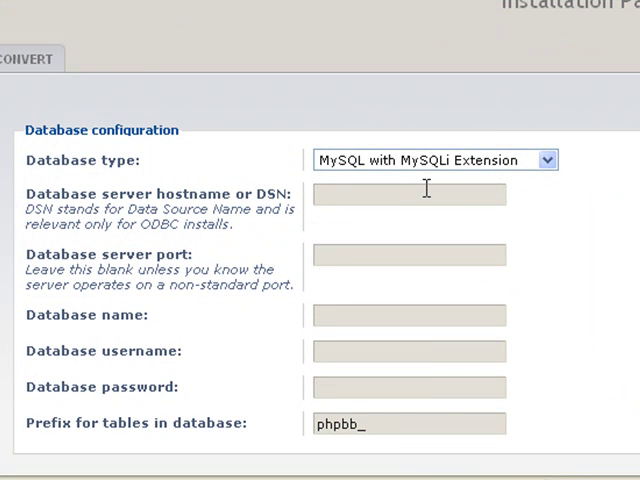
- Enter database host localhost, name phpbb3, user root with password, and test the connection
type("localhost")
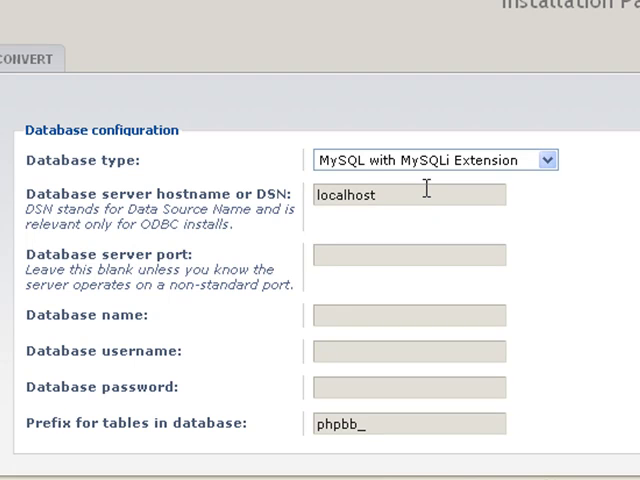
left_click(408, 256)
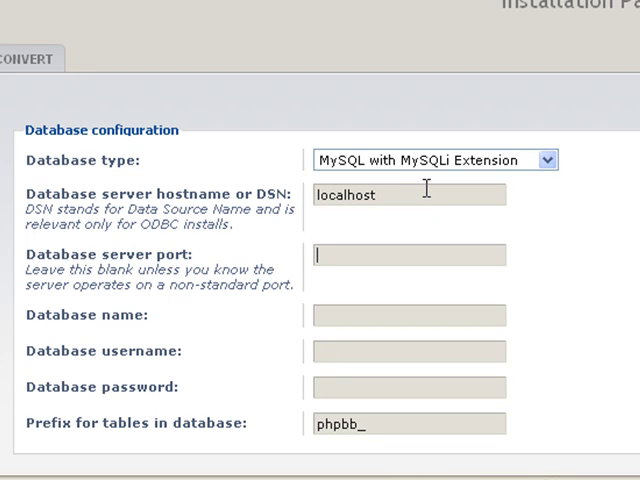
left_click(408, 316)
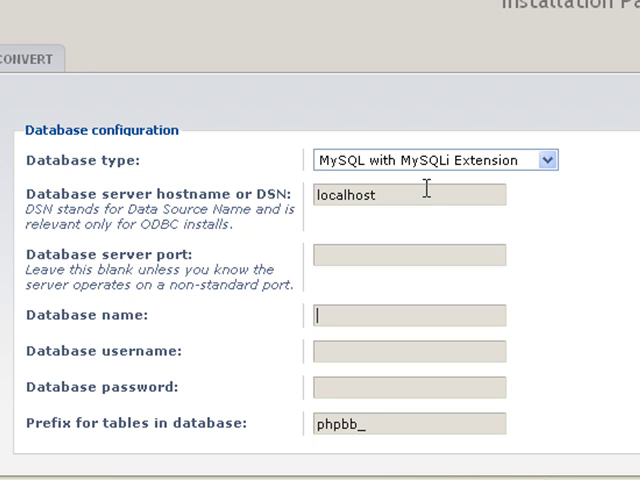
type("phpbb3")
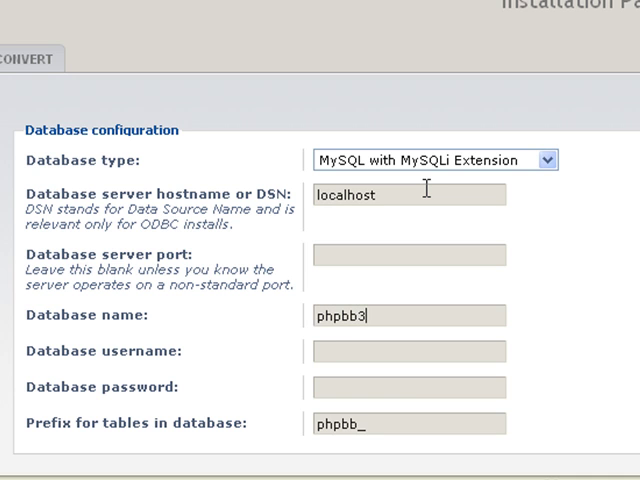
type("r")
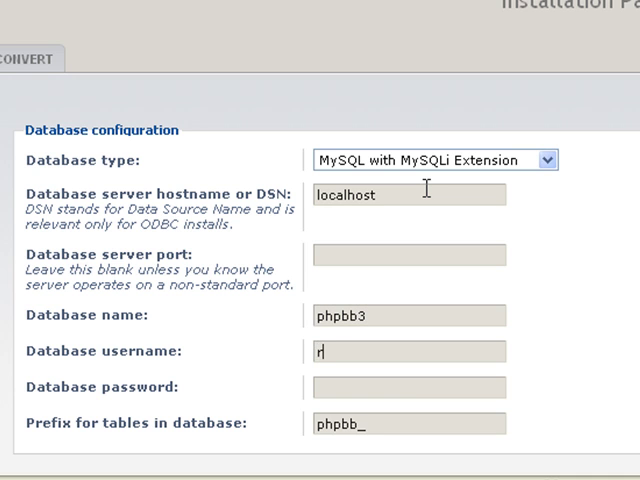
type("oot")
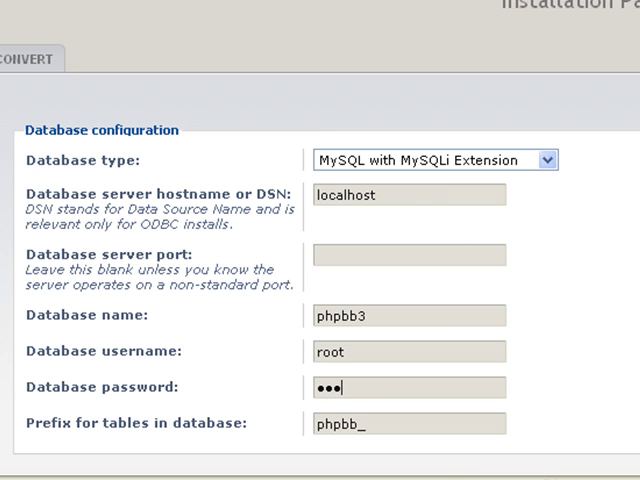
scroll("down", 3)
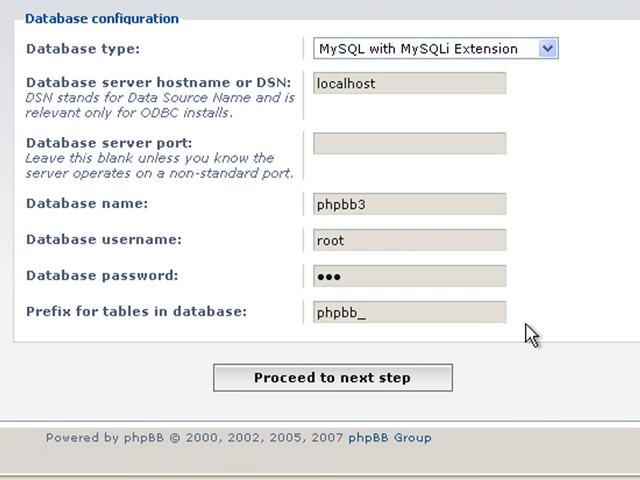
mouse_move(332, 378)
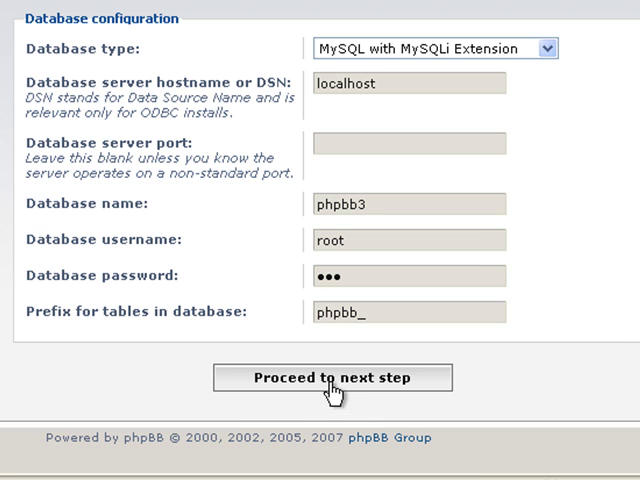
mouse_move(344, 390)
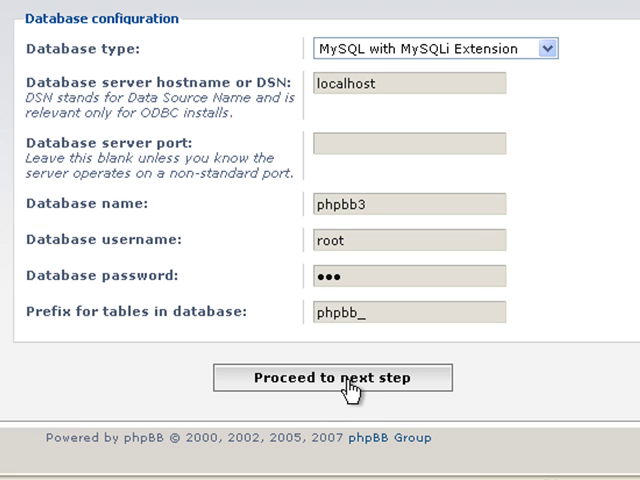
left_click(332, 378)
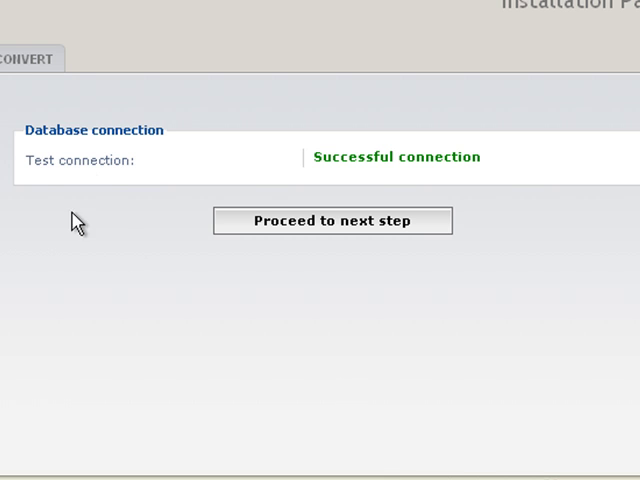
mouse_move(368, 156)
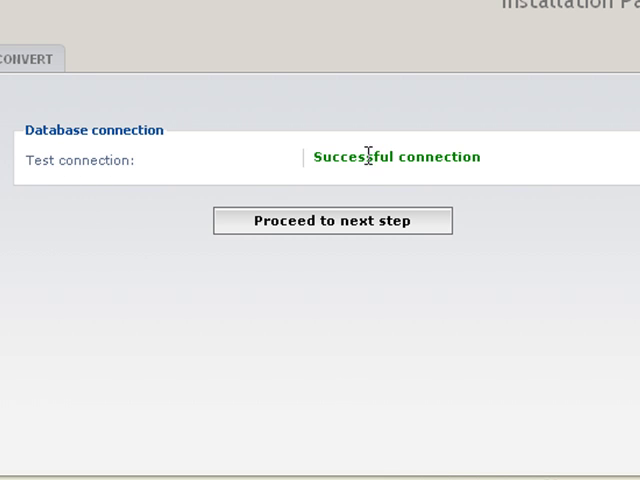
mouse_move(512, 204)
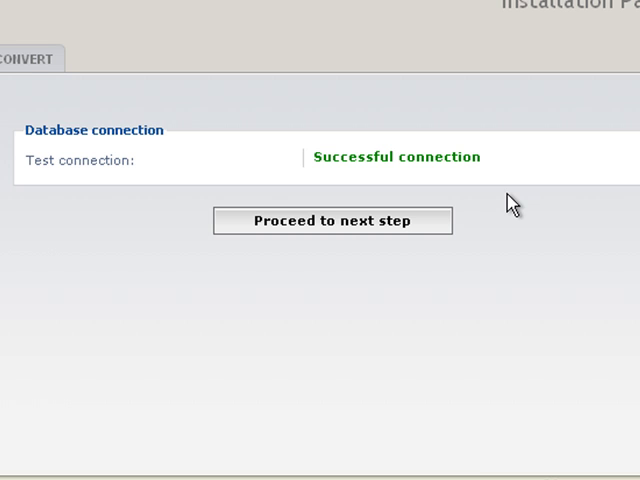
mouse_move(22, 200)
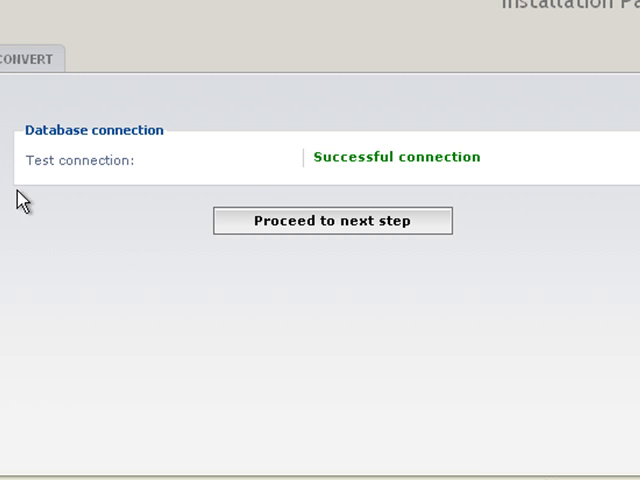
mouse_move(412, 184)
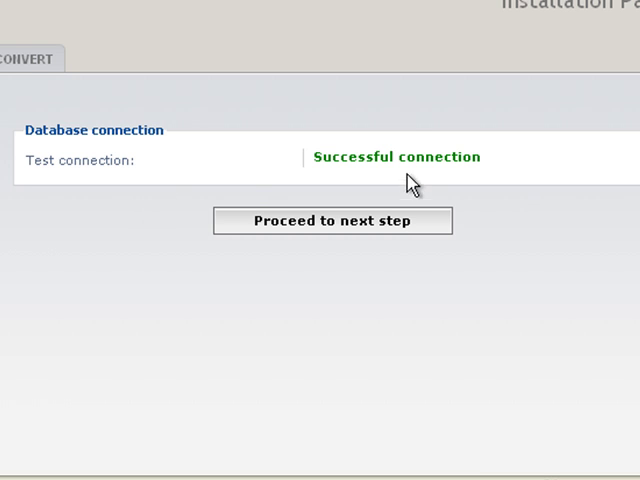
mouse_move(358, 232)
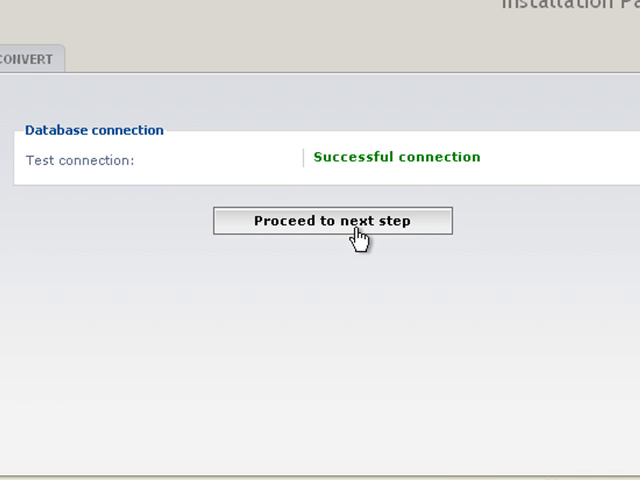
- Continue past the successful connection test to the administrator form
left_click(332, 220)
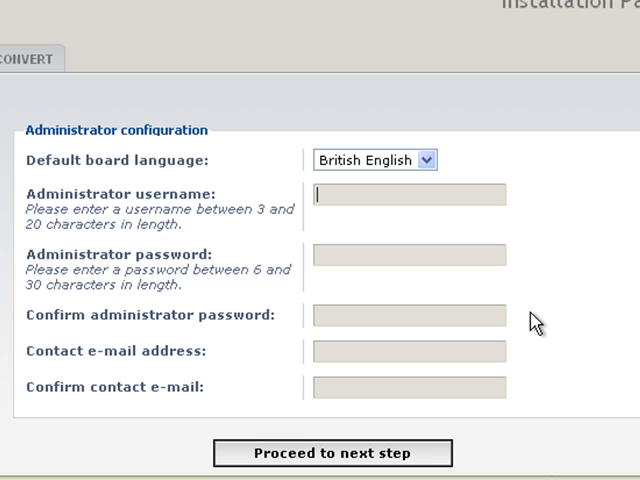
type("admin")
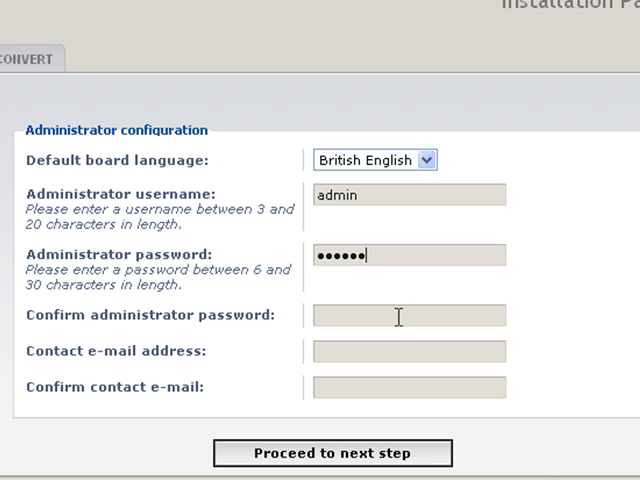
left_click(408, 316)
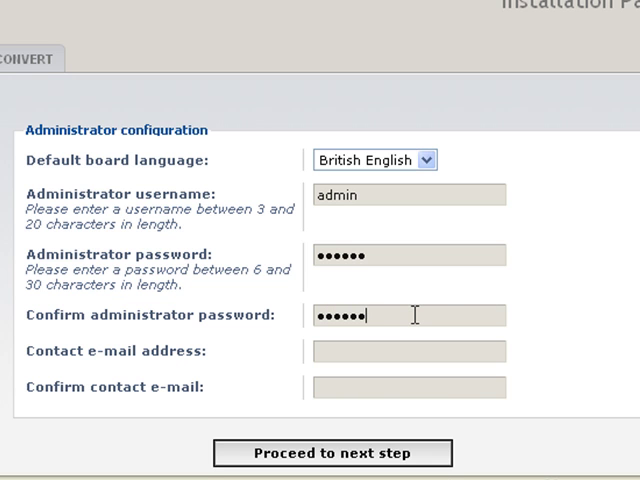
left_click(408, 352)
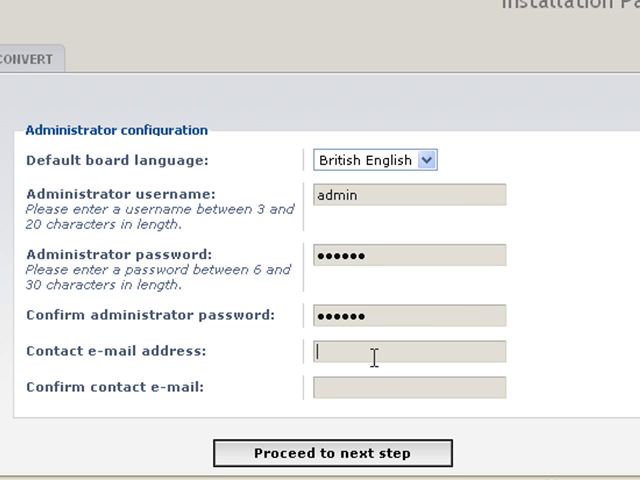
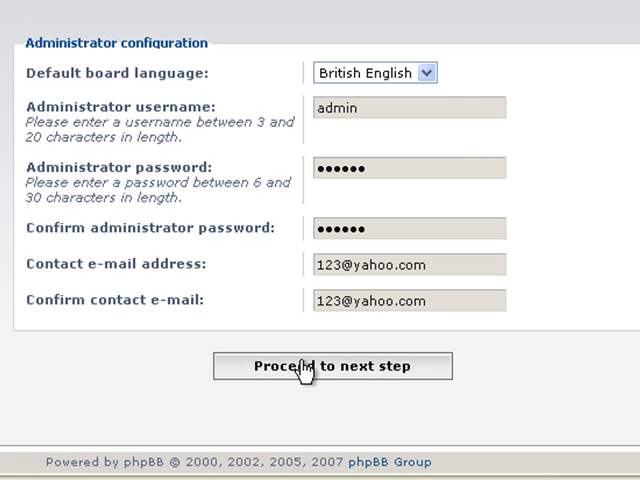
left_click(332, 366)
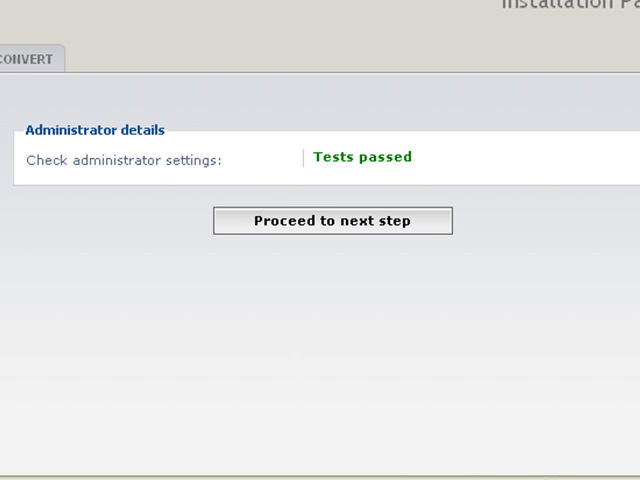
- Continue past the written config file and accept the default server URL settings
left_click(332, 220)
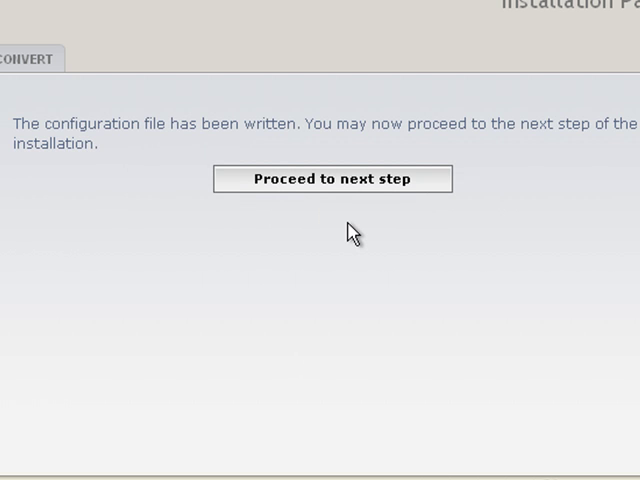
left_click(332, 180)
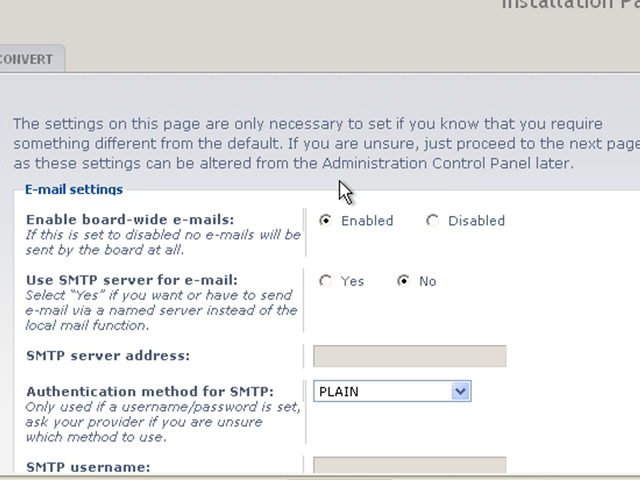
mouse_move(340, 190)
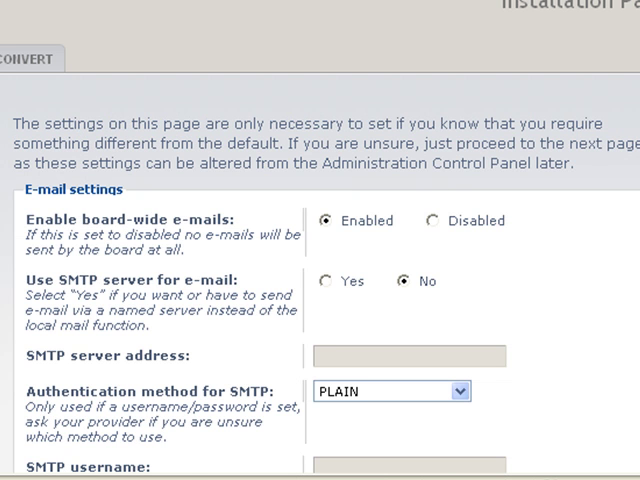
scroll("down", 3)
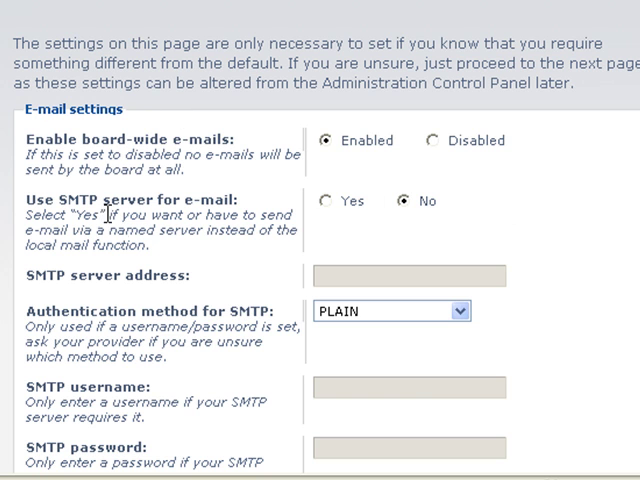
mouse_move(170, 216)
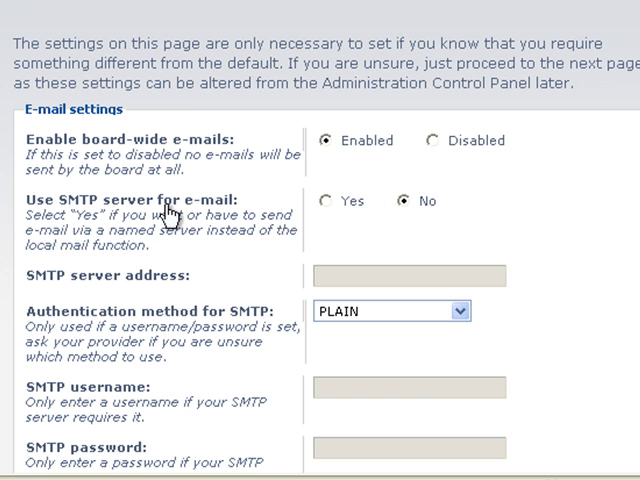
mouse_move(162, 210)
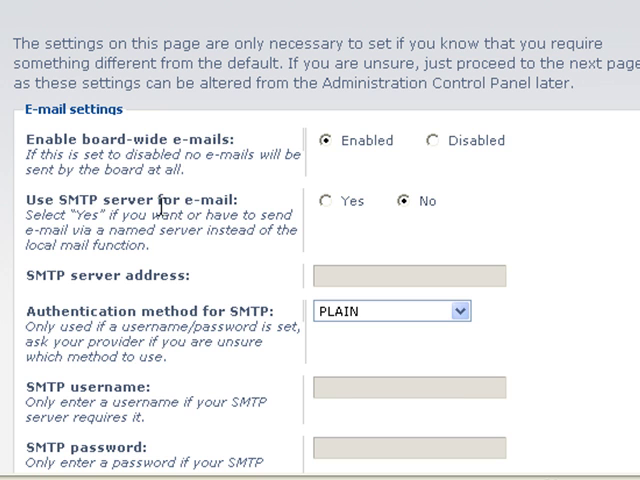
mouse_move(304, 292)
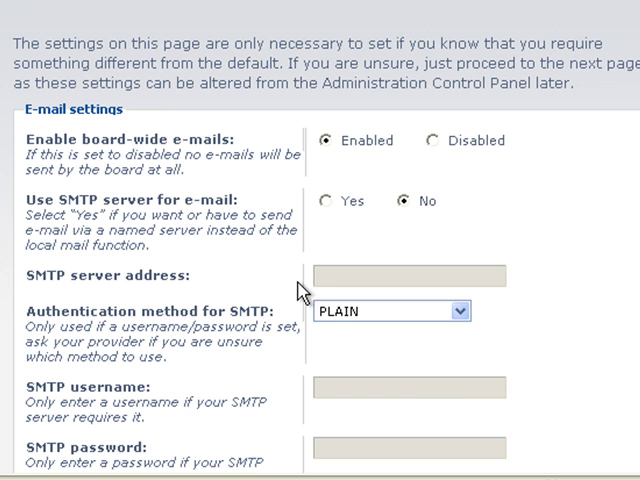
scroll("down", 3)
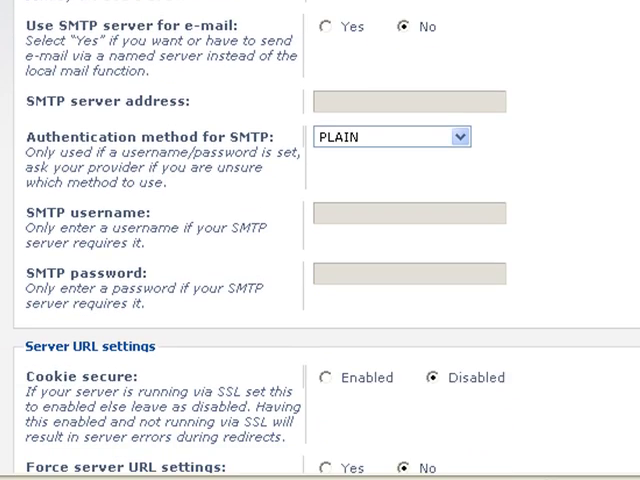
scroll("down", 3)
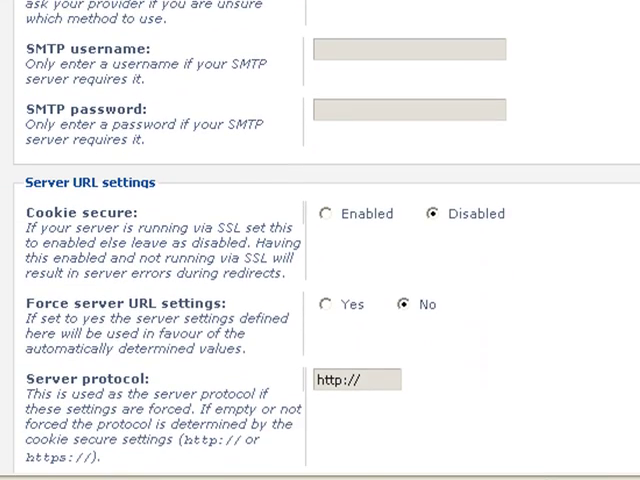
scroll("down", 3)
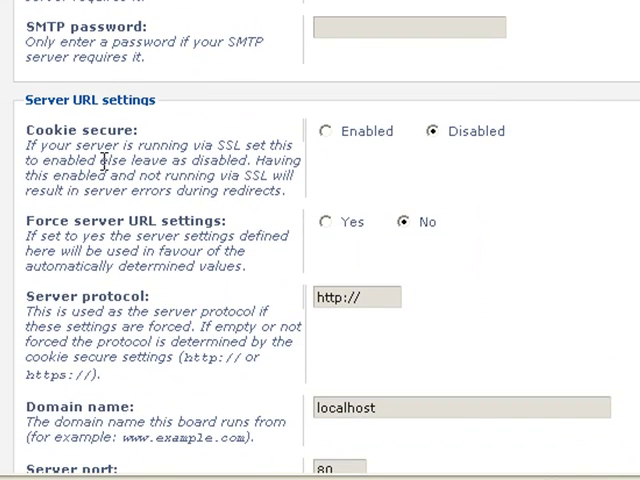
mouse_move(610, 178)
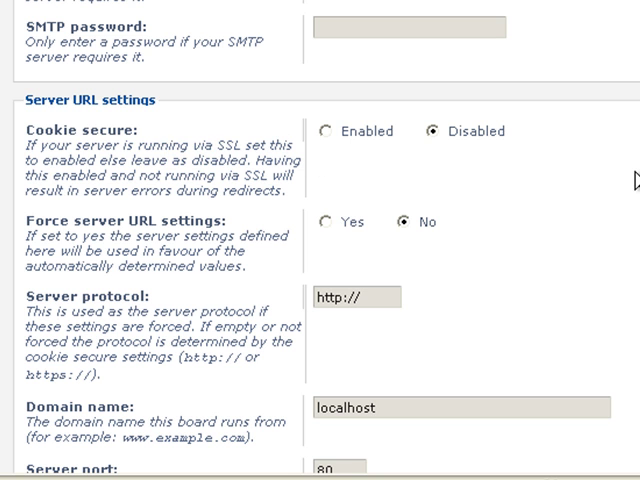
scroll("down", 3)
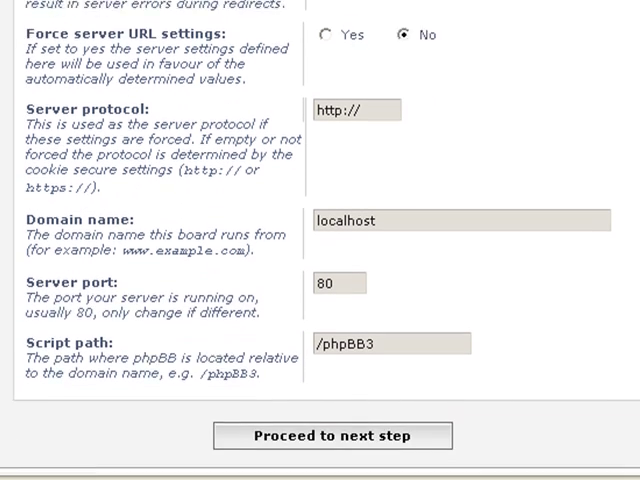
scroll("down", 3)
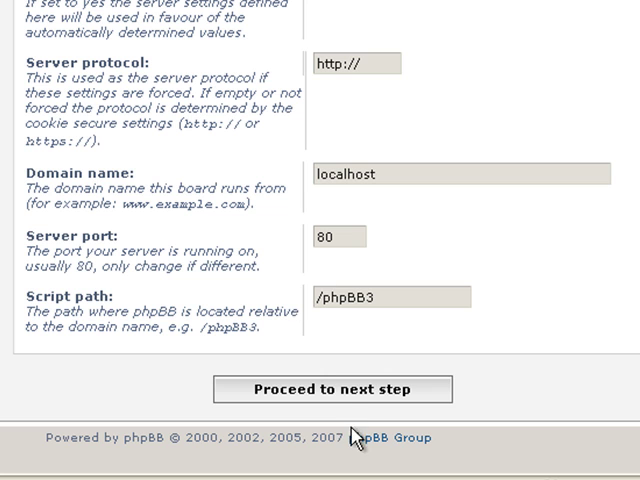
left_click(332, 388)
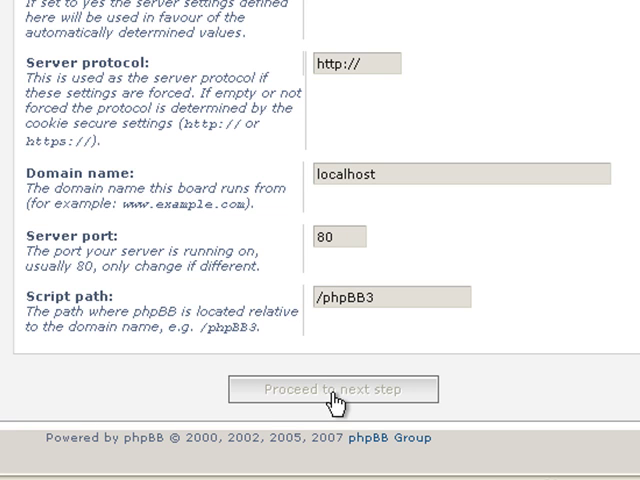
left_click(332, 388)
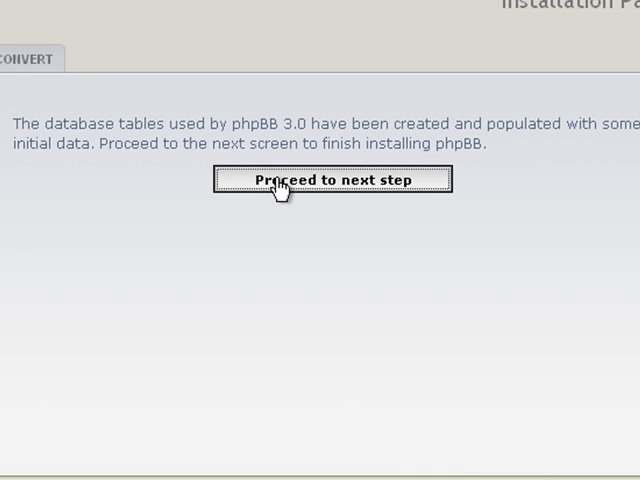
- Let the database tables be created and reach the installation complete page
left_click(332, 180)
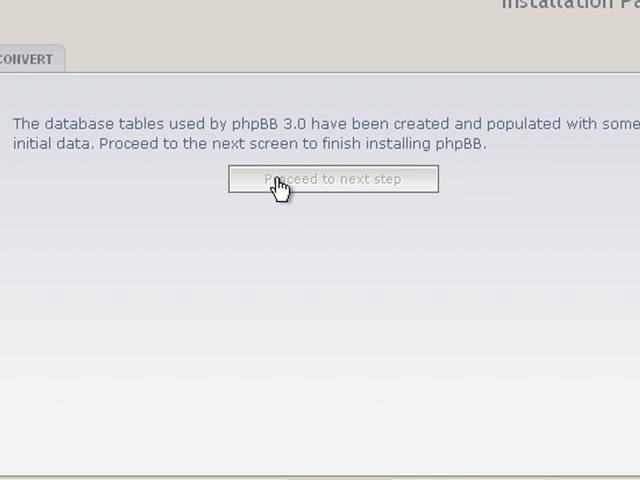
left_click(332, 180)
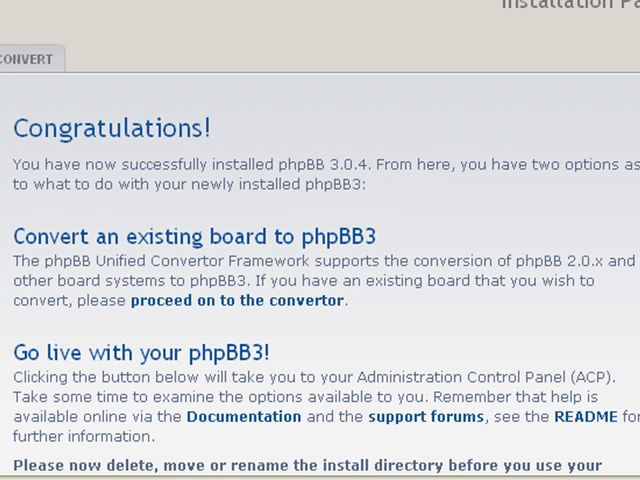
scroll("down", 3)
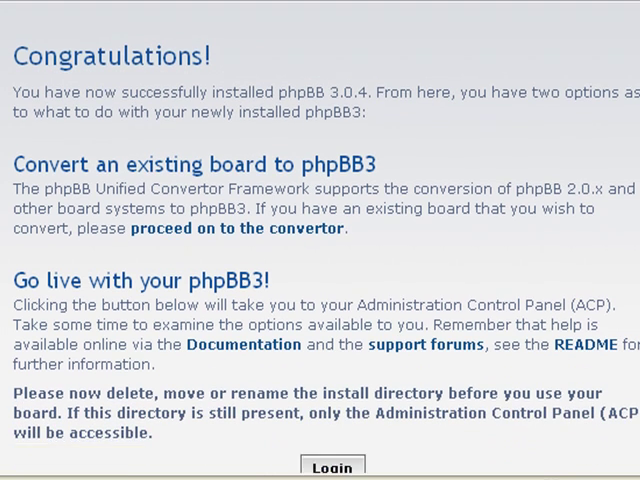
scroll("down", 3)
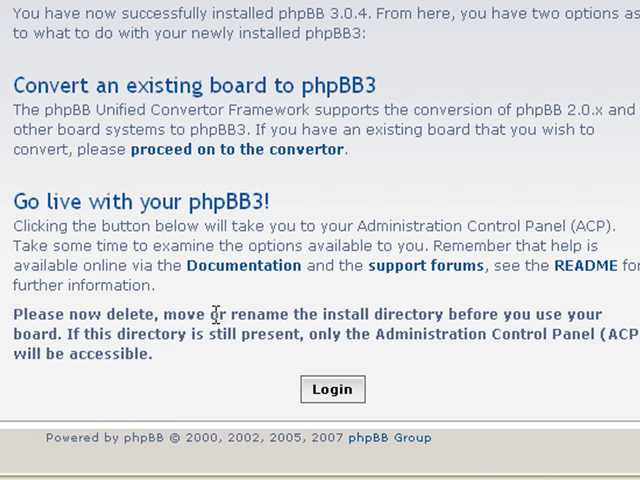
mouse_move(546, 330)
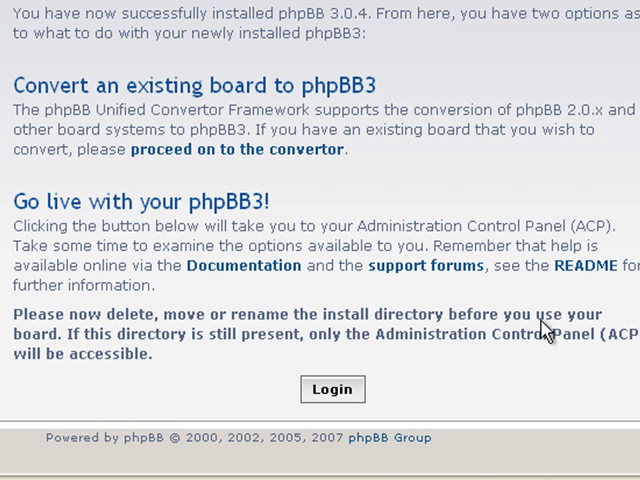
mouse_move(556, 320)
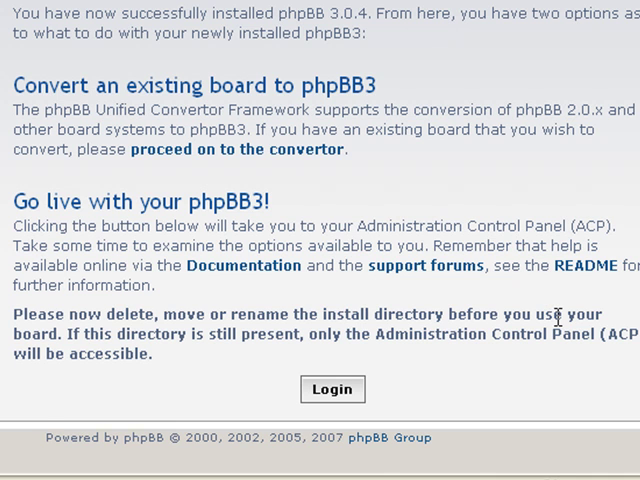
mouse_move(528, 356)
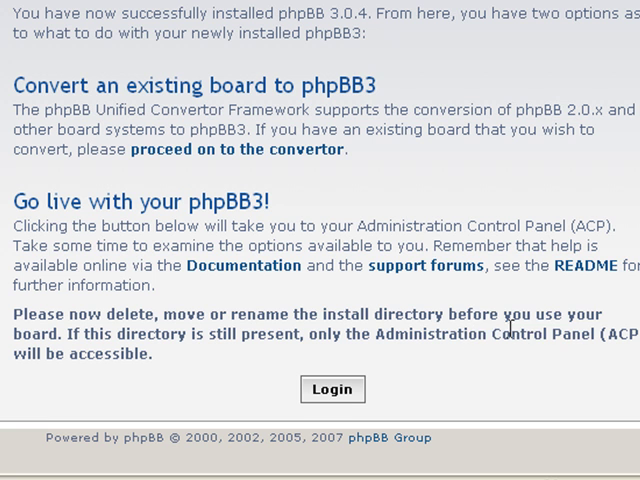
mouse_move(404, 282)
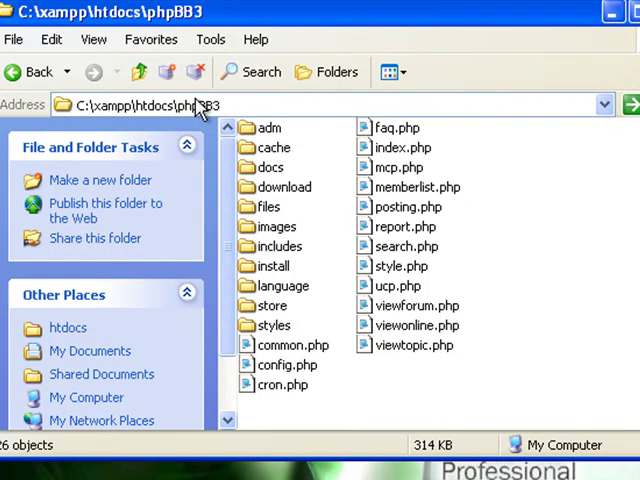
mouse_move(256, 284)
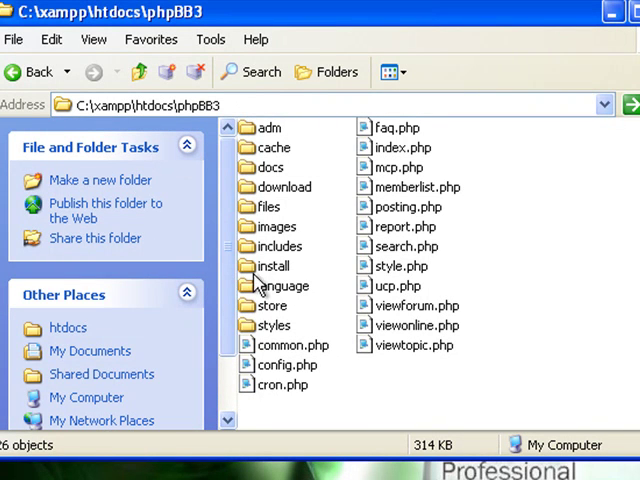
- Delete the install folder from C:\xampp\htdocs\phpBB3, confirming the Recycle Bin prompt
right_click(272, 266)
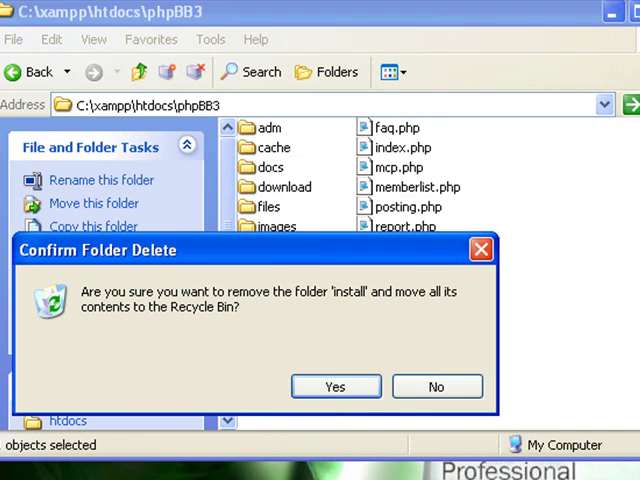
left_click(336, 386)
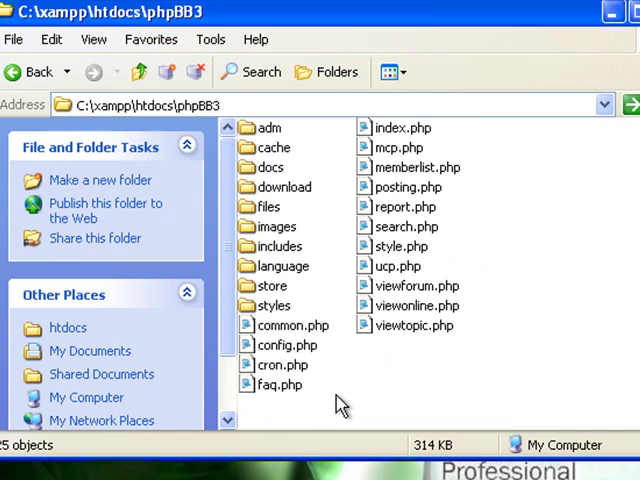
mouse_move(340, 404)
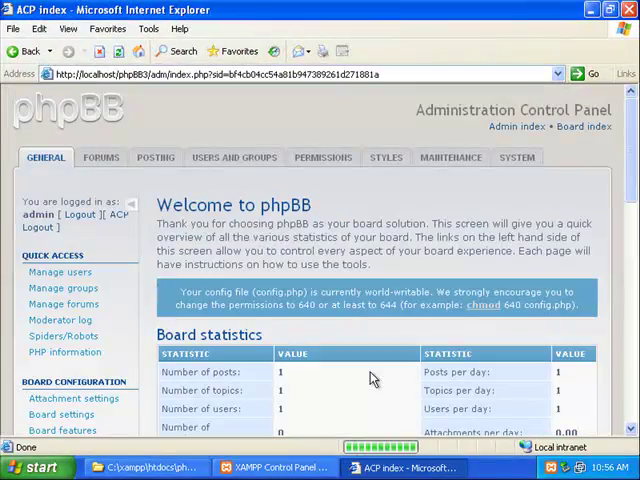
mouse_move(628, 140)
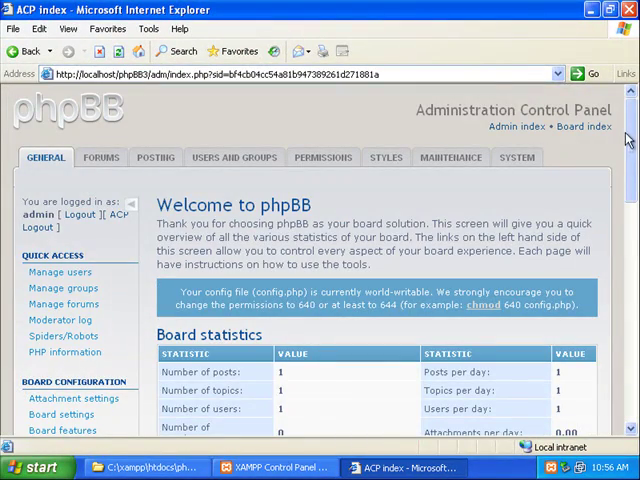
- Scroll the ACP welcome statistics and follow the Board index link
scroll("down", 3)
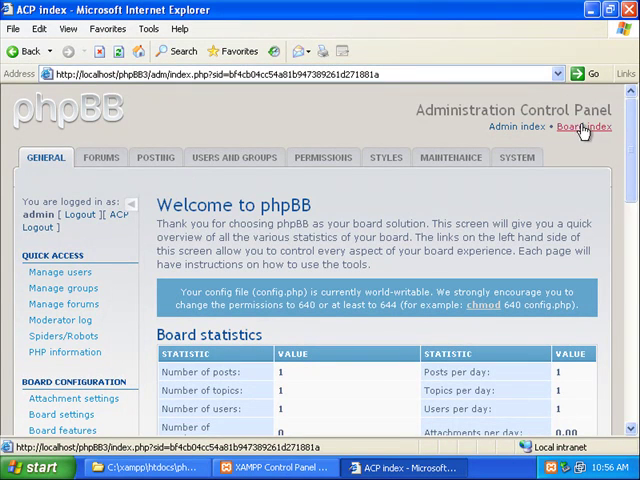
left_click(584, 128)
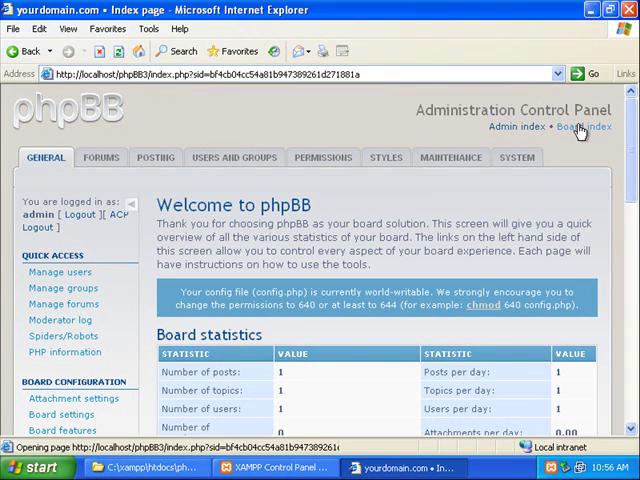
- Go to the board index and open 'Your first forum' with its Welcome to phpBB3 topic
left_click(578, 128)
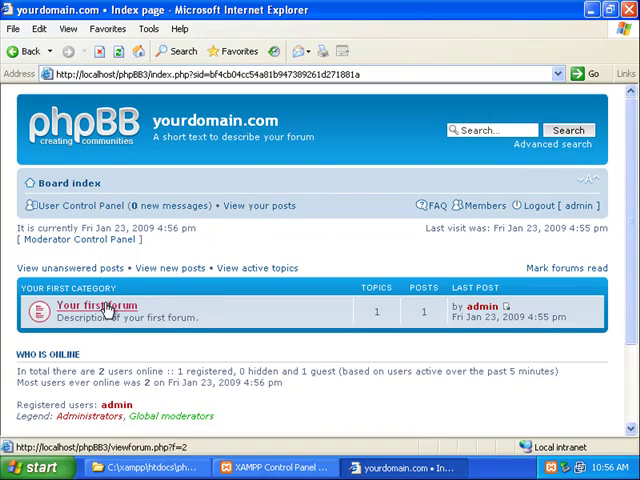
mouse_move(242, 364)
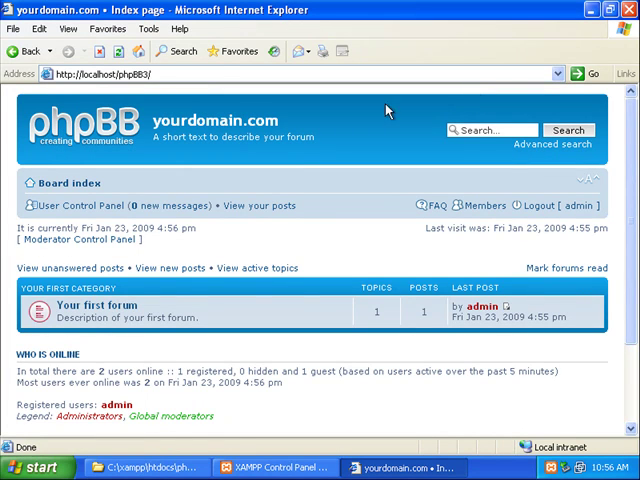
left_click(94, 304)
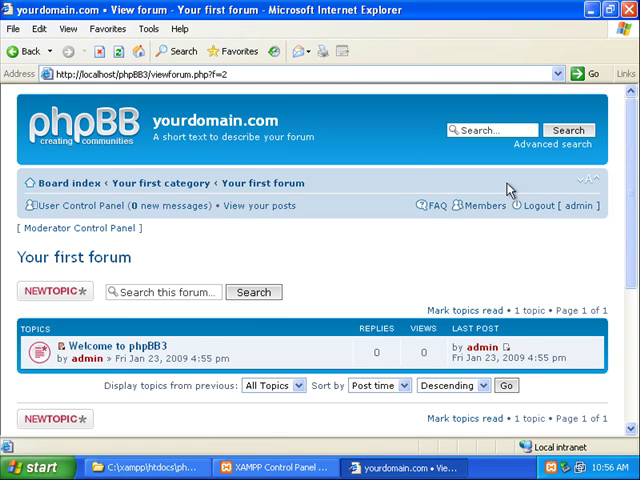
mouse_move(596, 194)
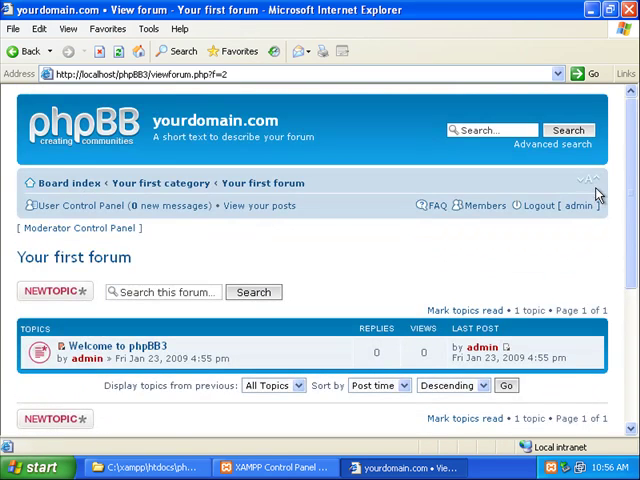